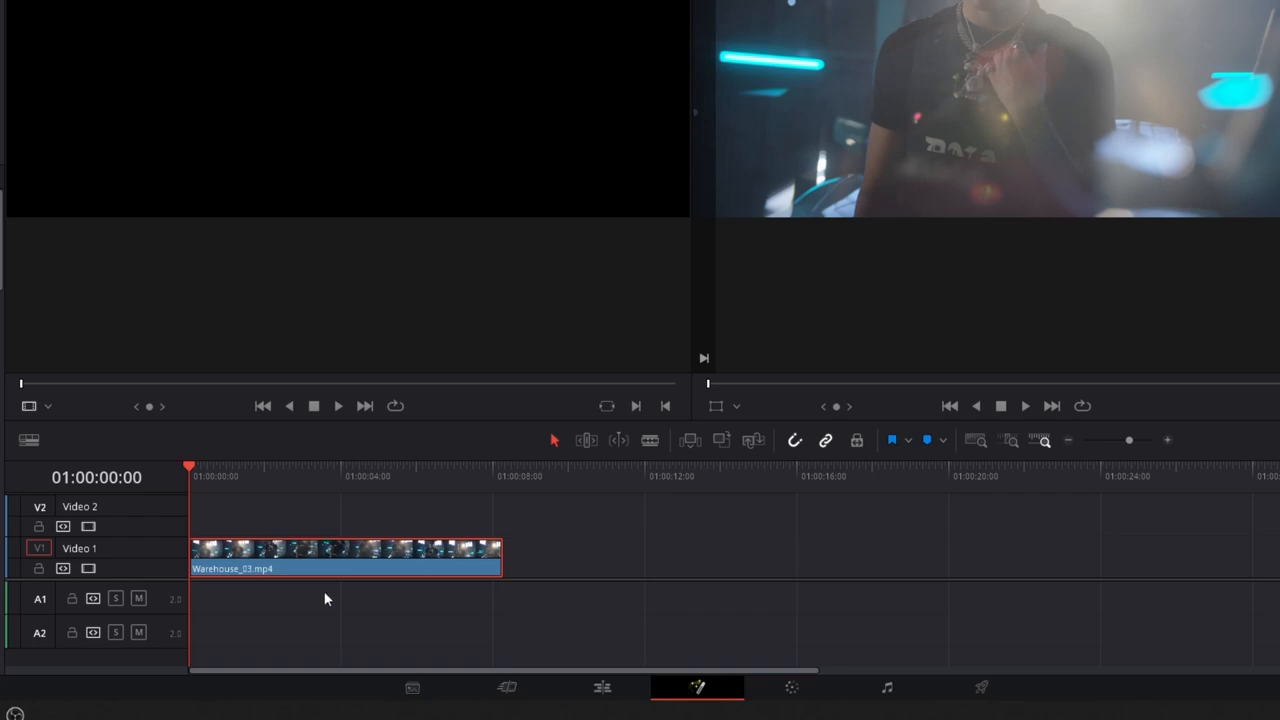
Select the timeline clip and add a Soft Glow tool to its Fusion composition.
left_click(846, 688)
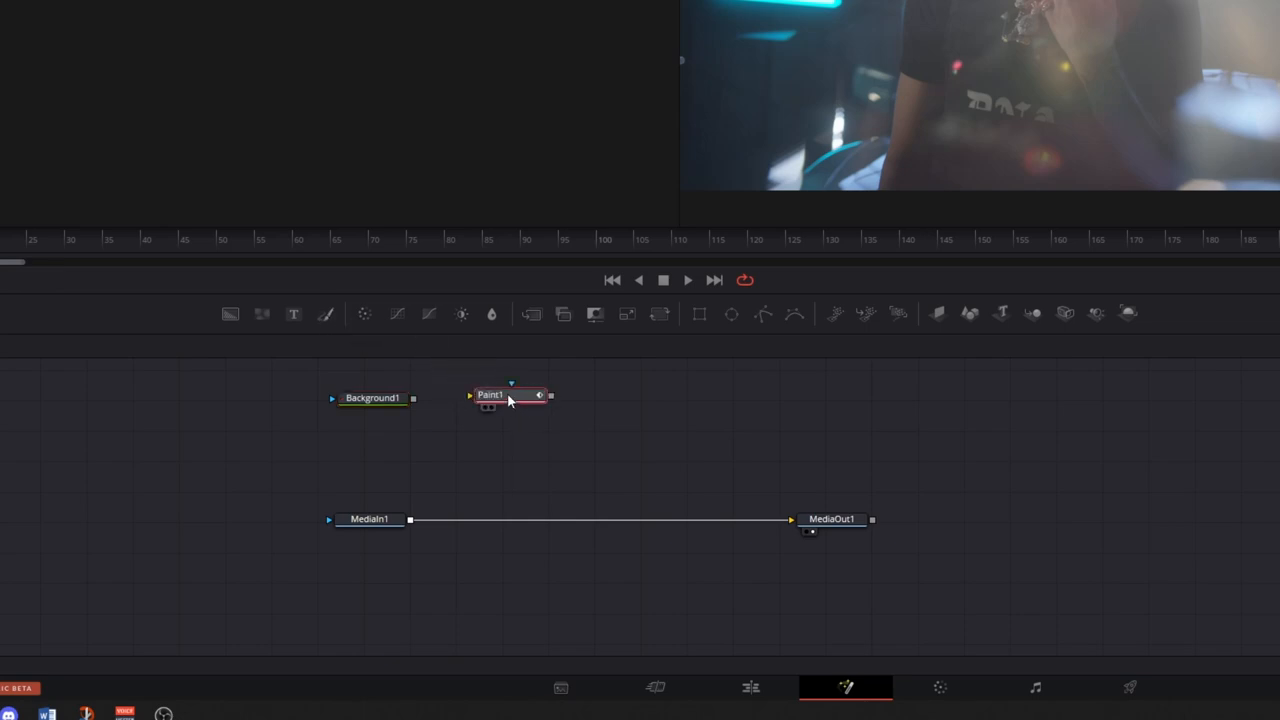
mouse_move(510, 400)
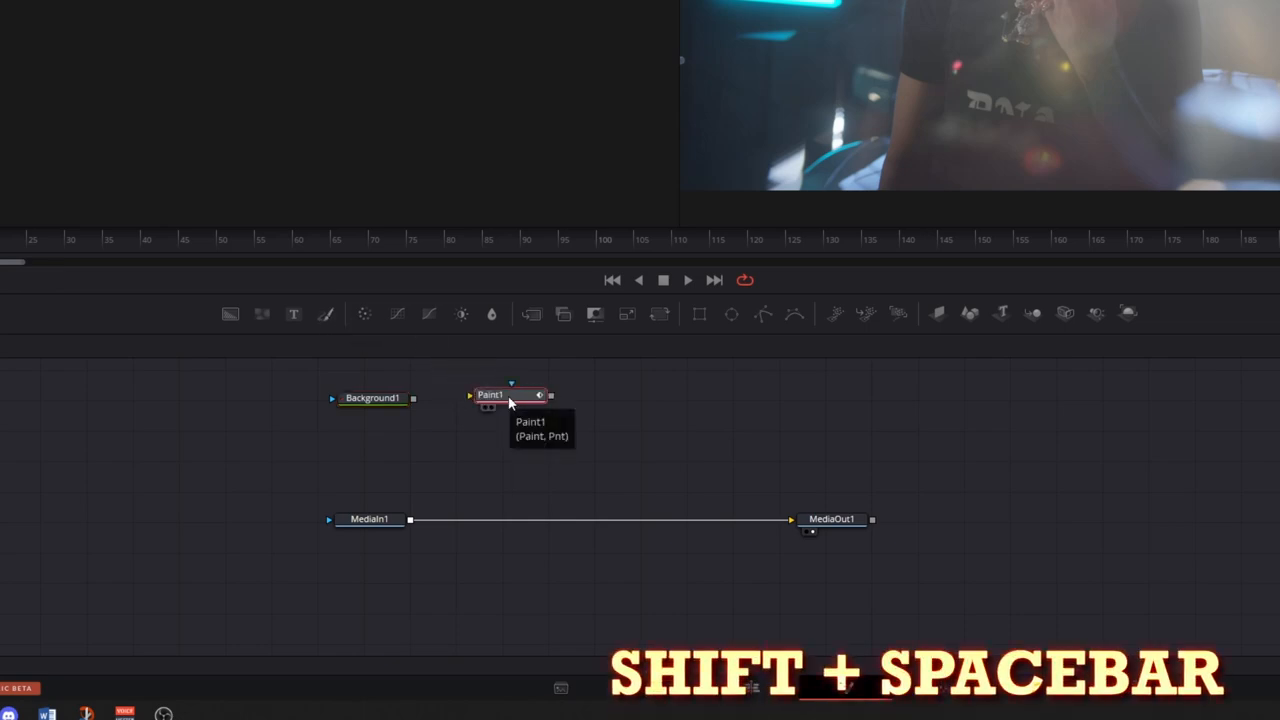
key("shift+space")
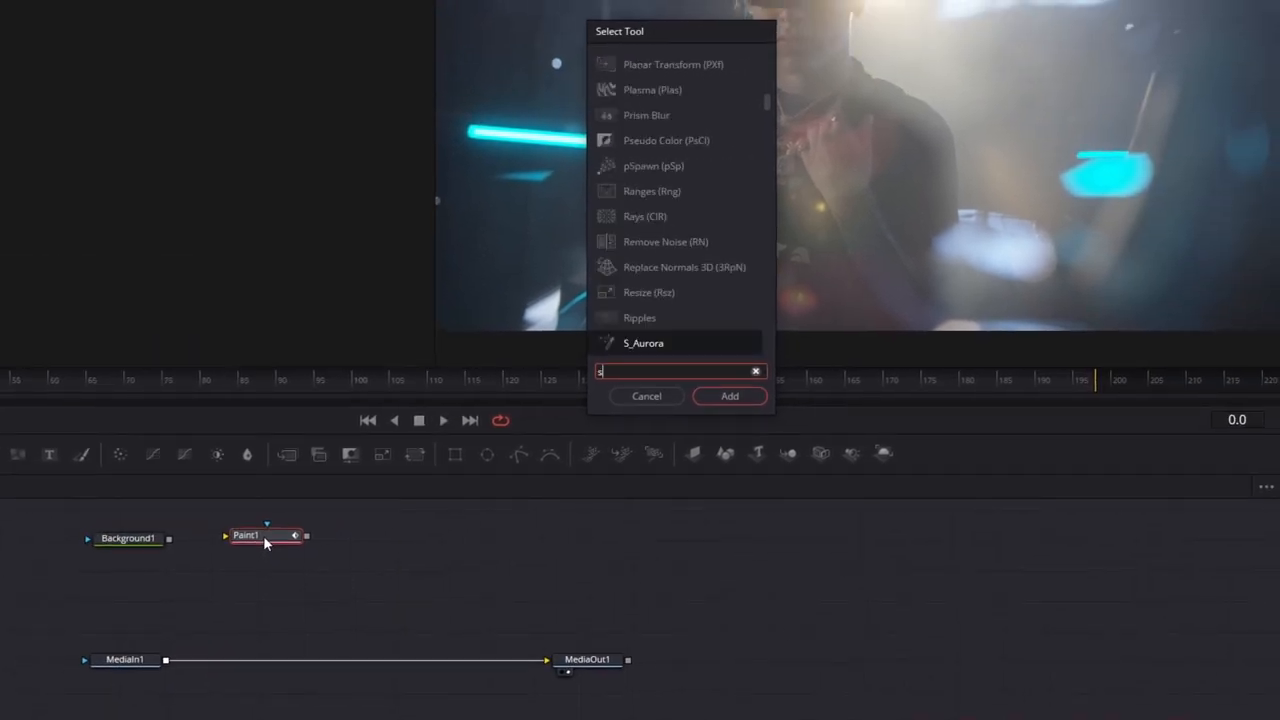
type("Soft Glow")
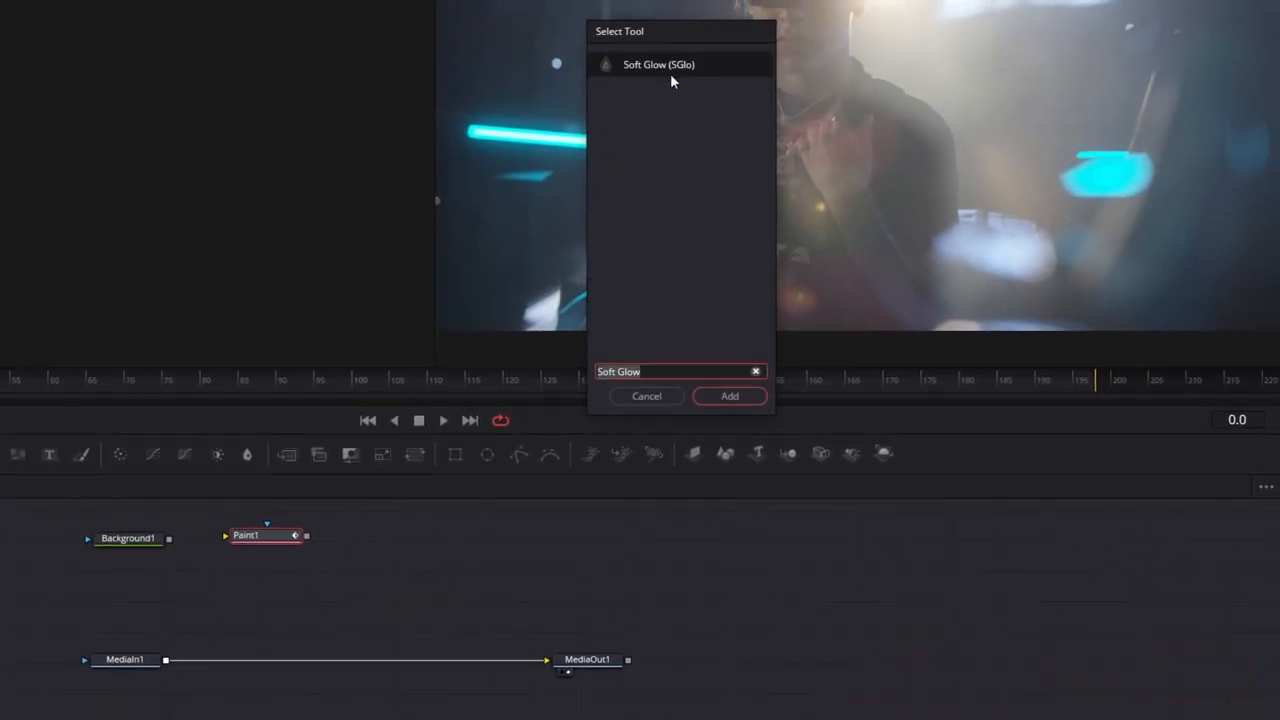
left_click(728, 396)
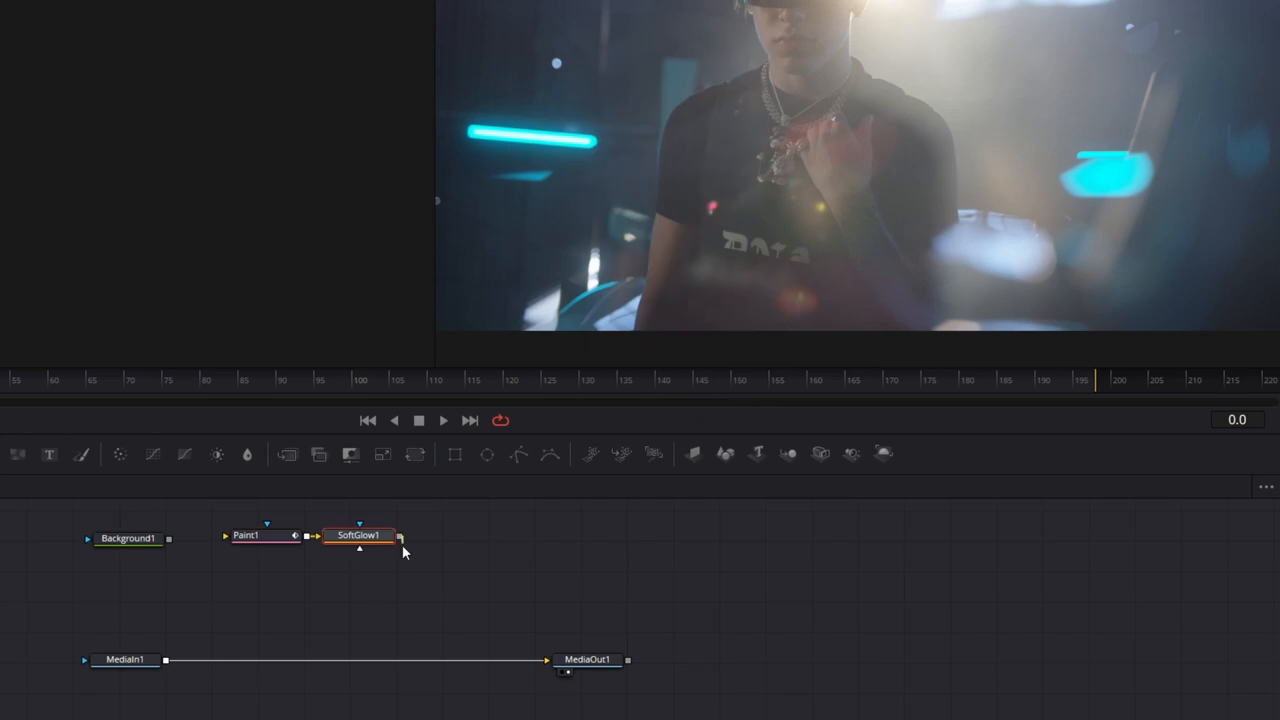
Connect the Soft Glow node after the Paint node.
left_click_drag(400, 536, 210, 656)
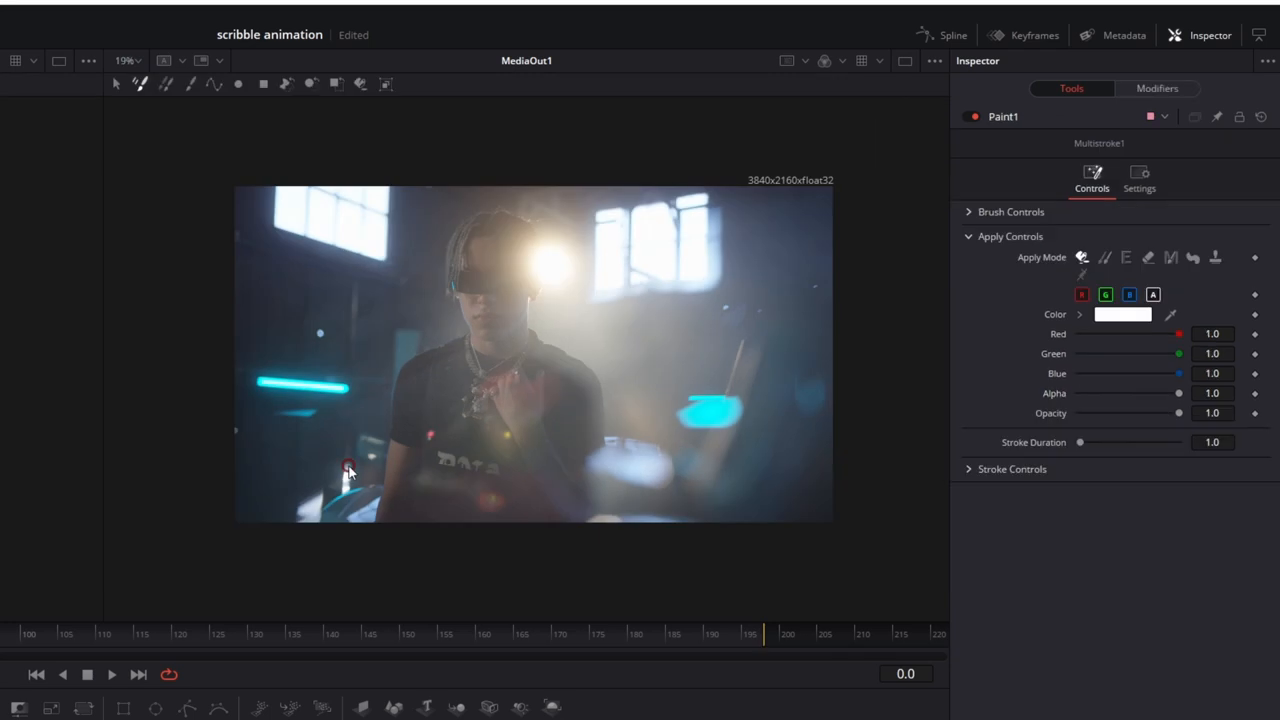
mouse_move(344, 486)
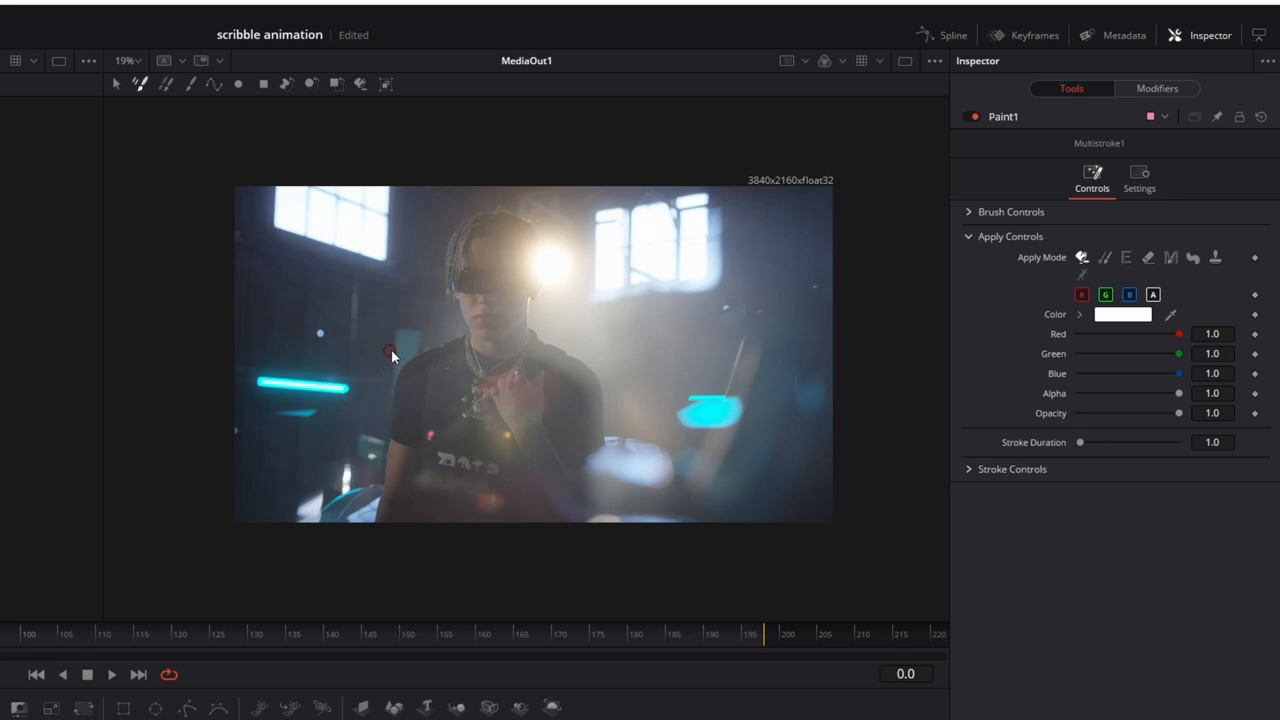
Set the Paint1 brush size to 0.0055 and softness to 0.457.
left_click(1010, 212)
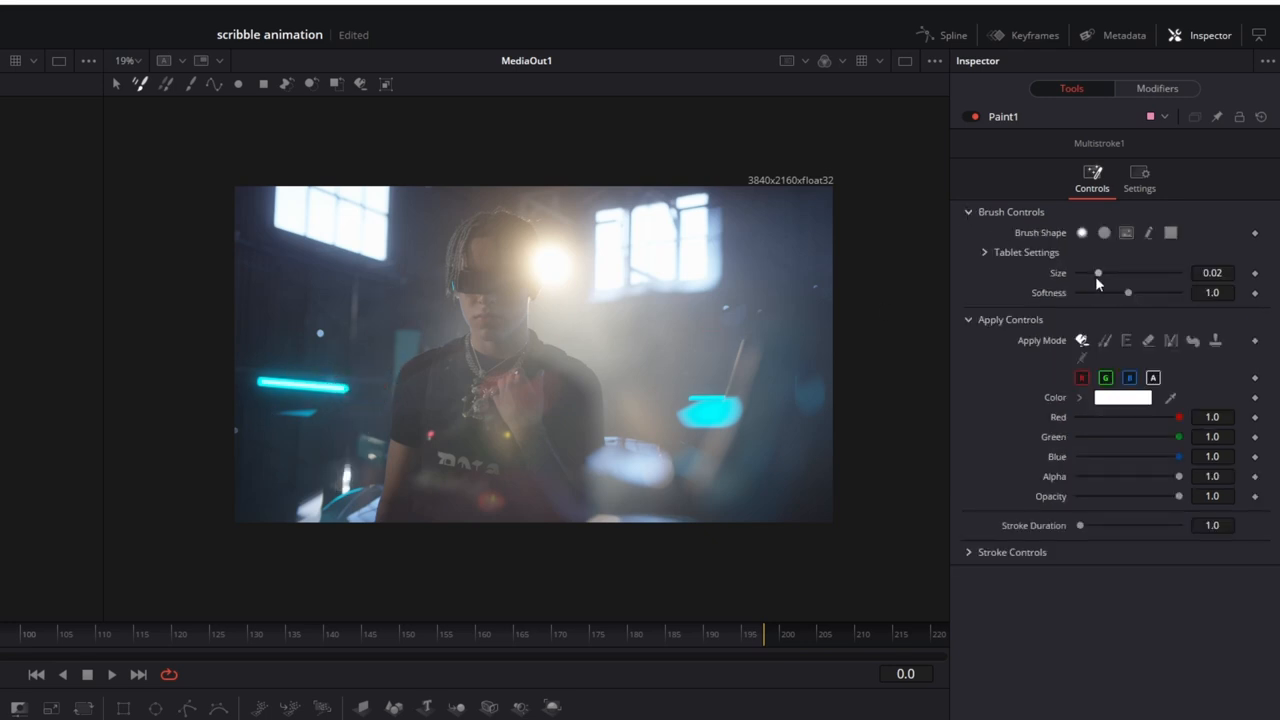
left_click_drag(1098, 272, 1084, 272)
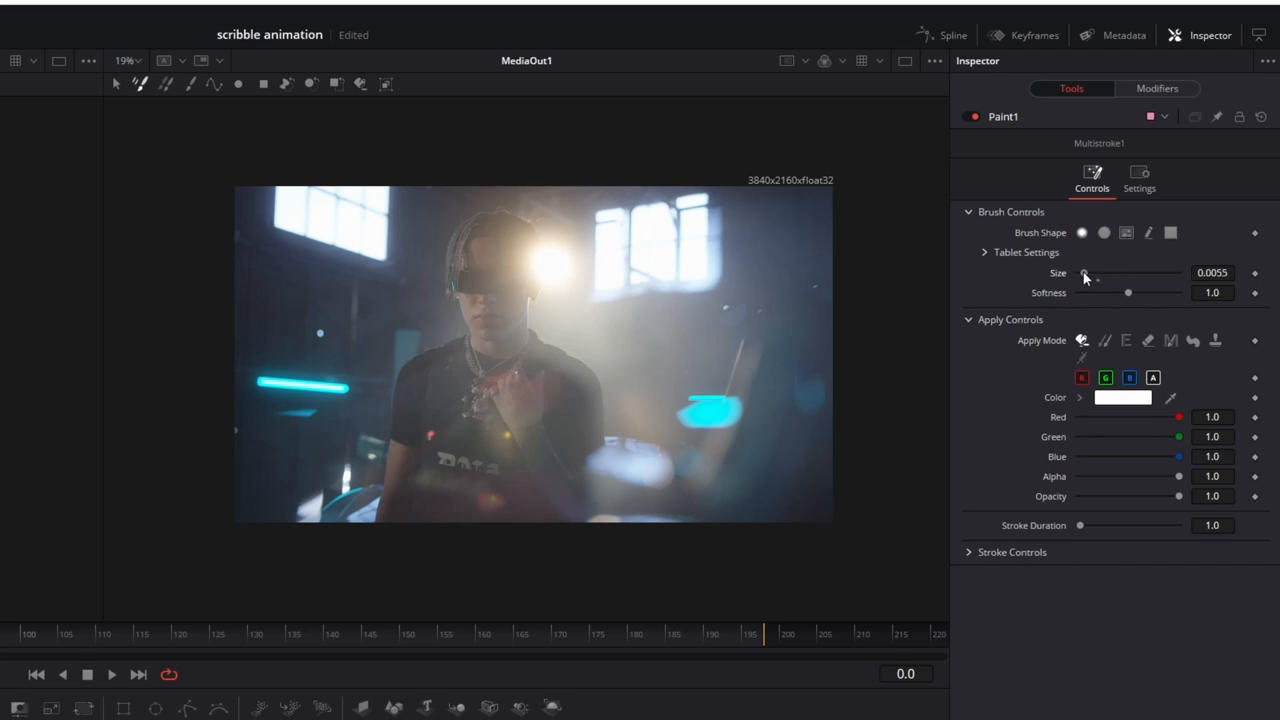
left_click_drag(1128, 292, 1104, 292)
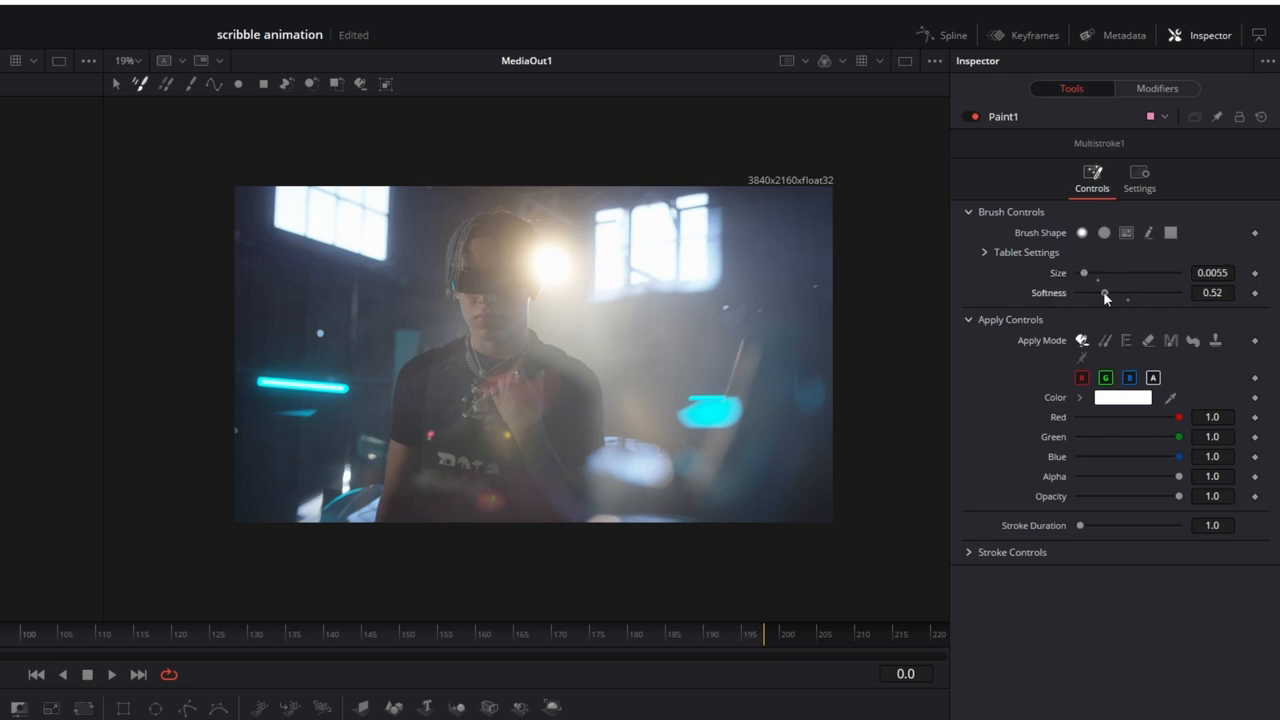
left_click_drag(1104, 292, 1100, 292)
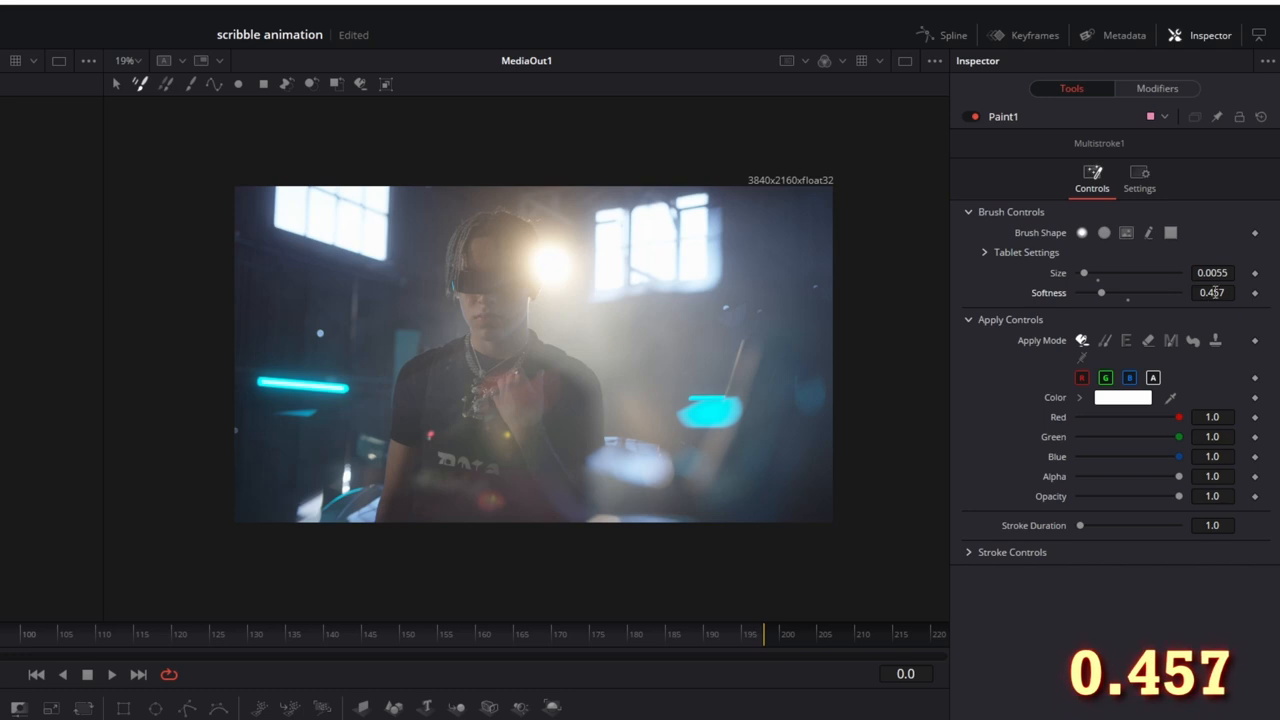
Choose a pale yellow paint colour in the colour picker.
left_click(1124, 396)
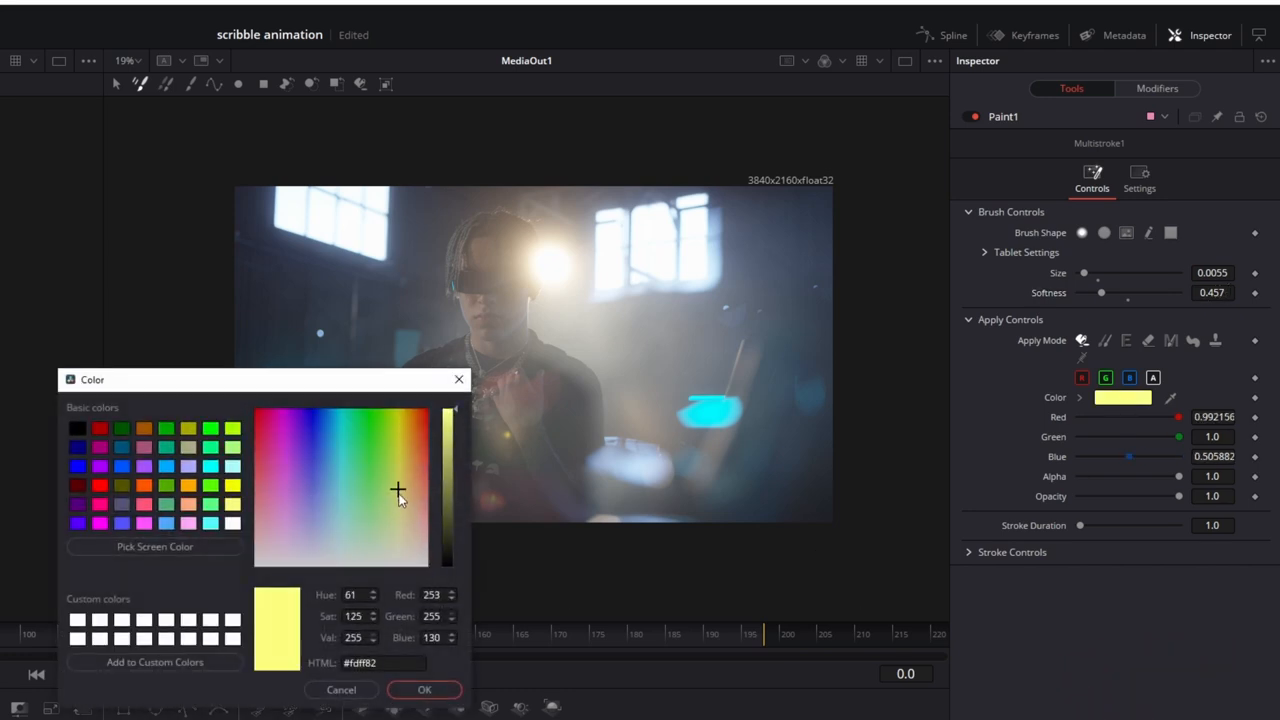
left_click(398, 516)
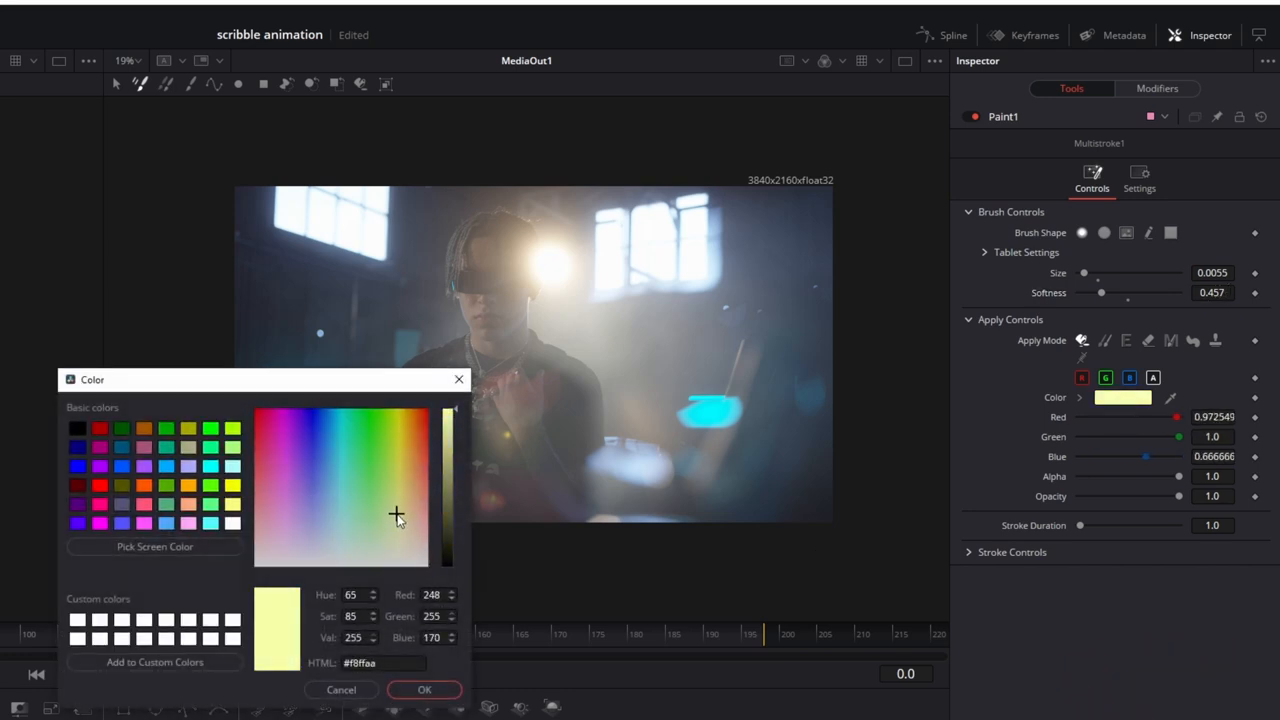
left_click(424, 688)
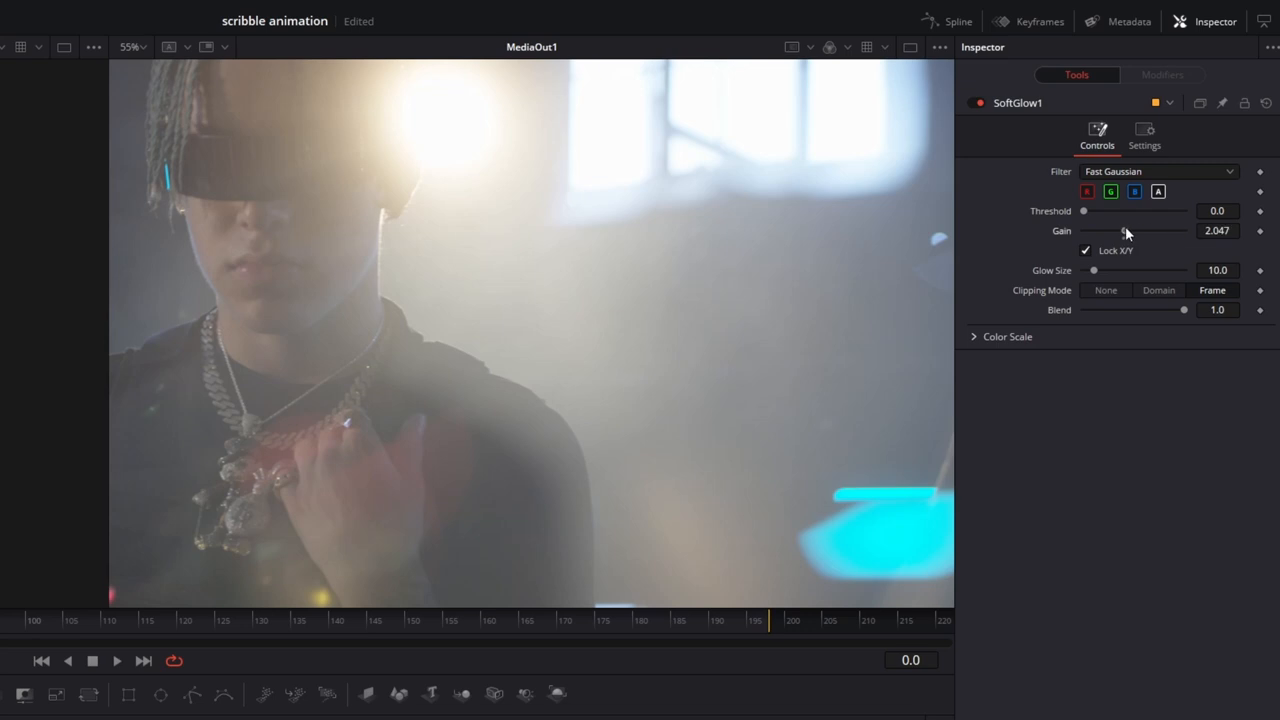
Raise the Soft Glow gain to about 2.9, adjust its size, and draw a test stroke.
left_click_drag(1120, 230, 1142, 230)
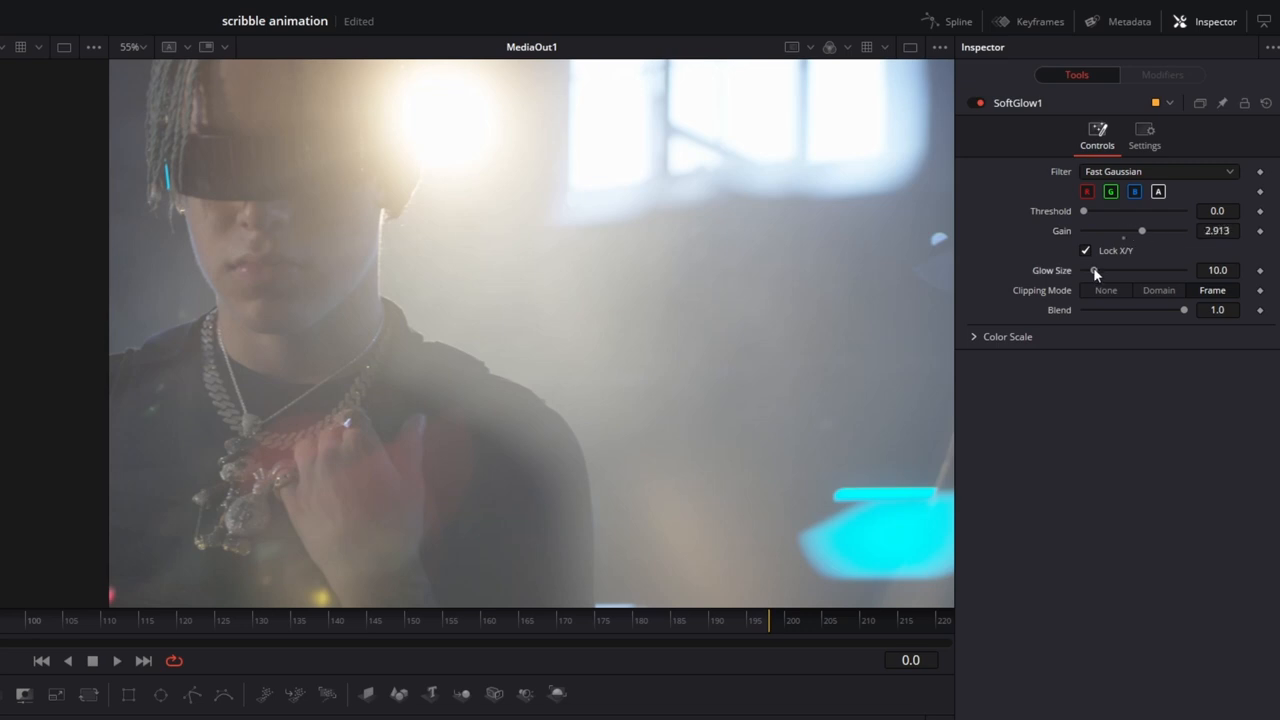
left_click_drag(1144, 270, 1090, 270)
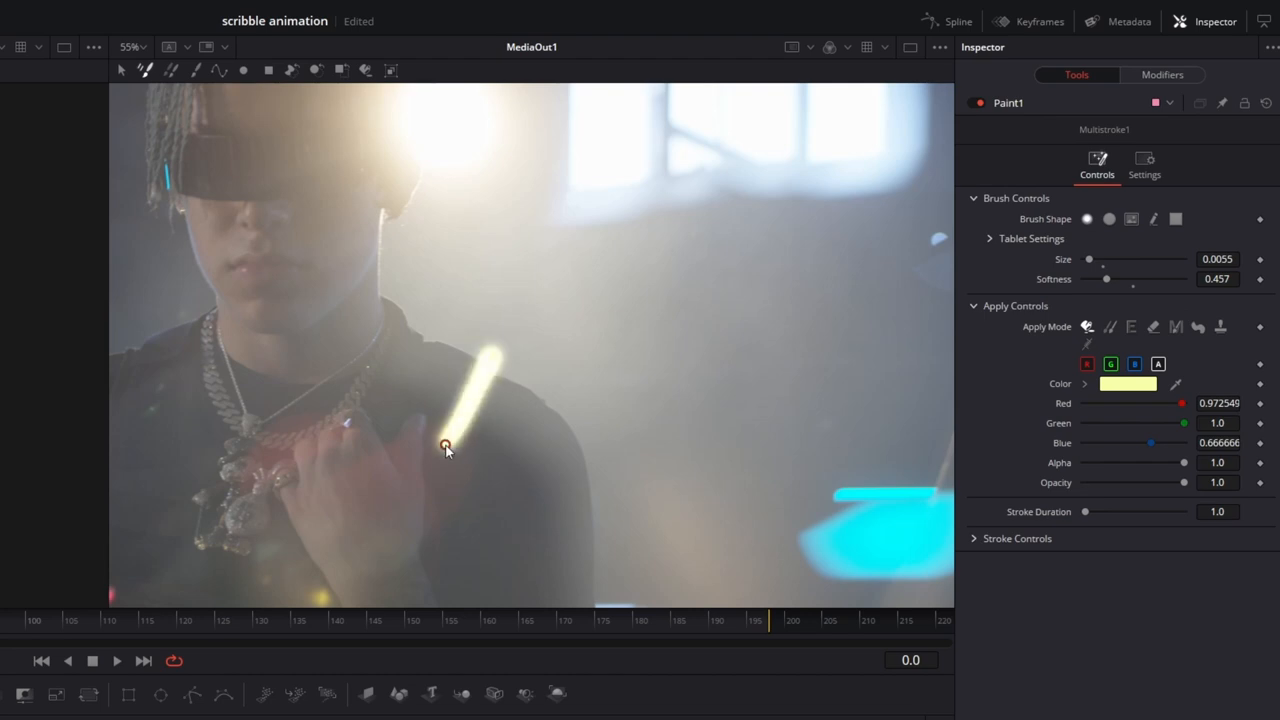
mouse_move(432, 364)
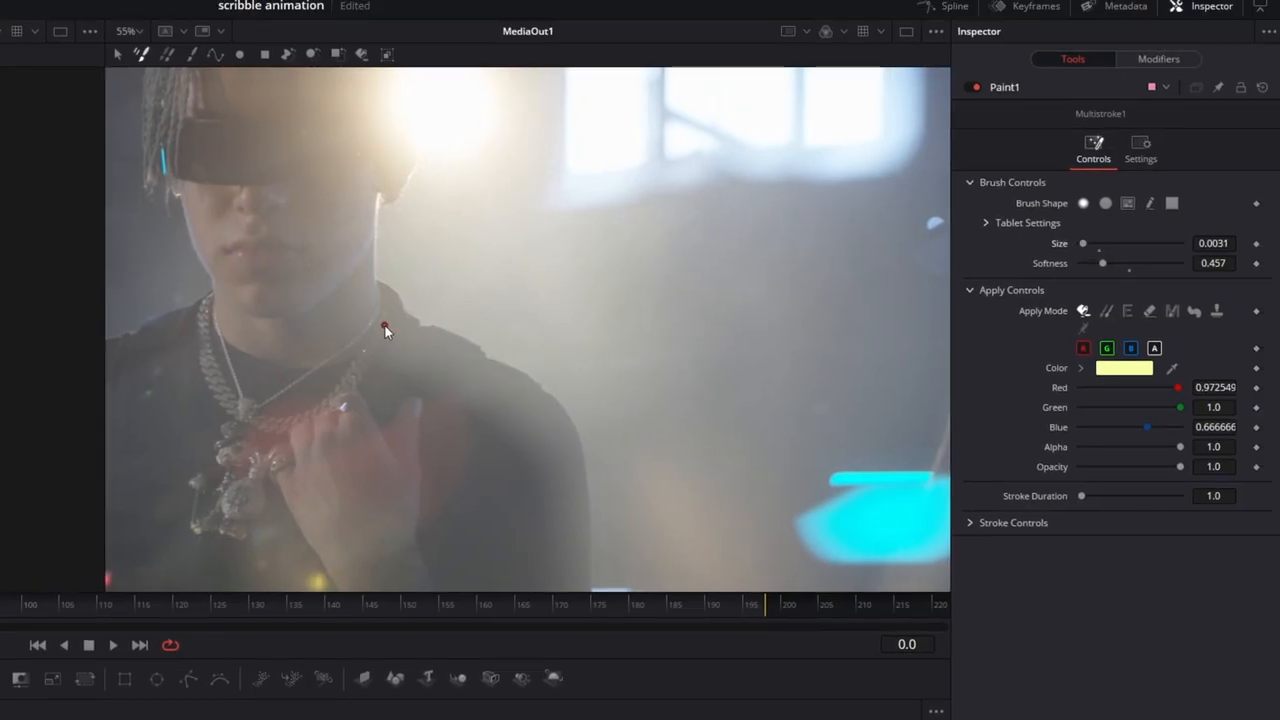
left_click_drag(388, 330, 416, 348)
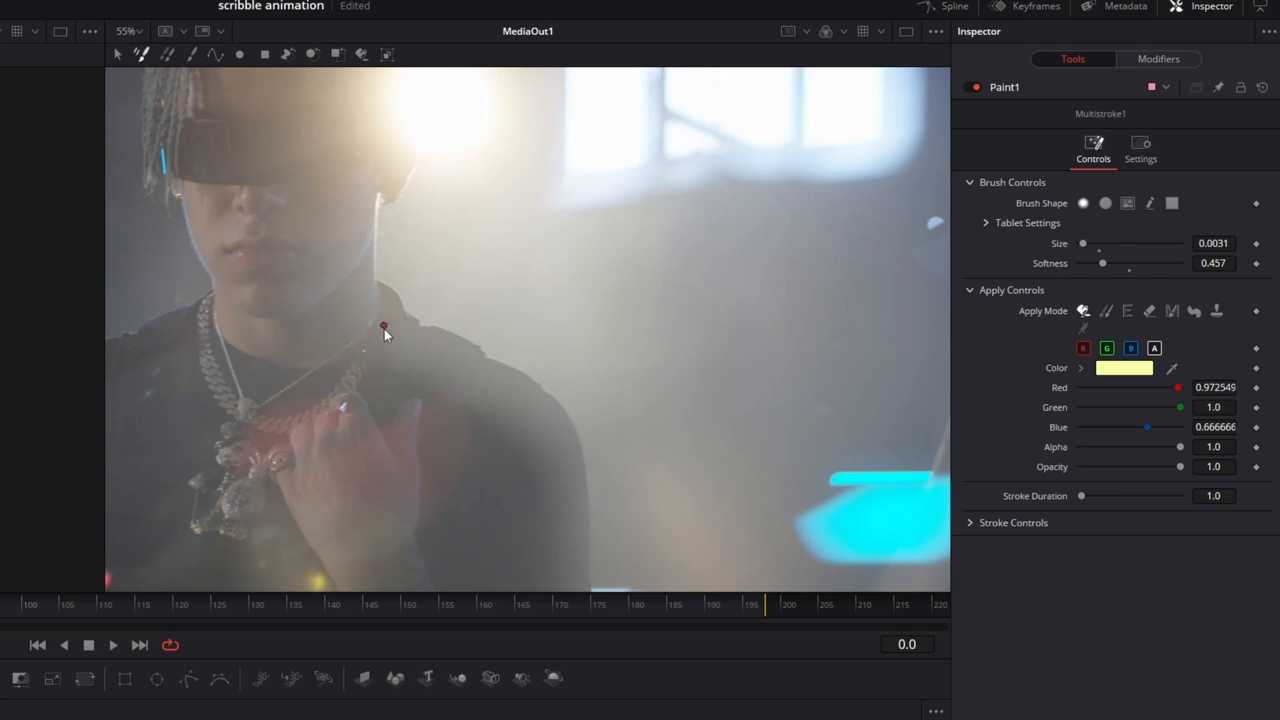
mouse_move(288, 378)
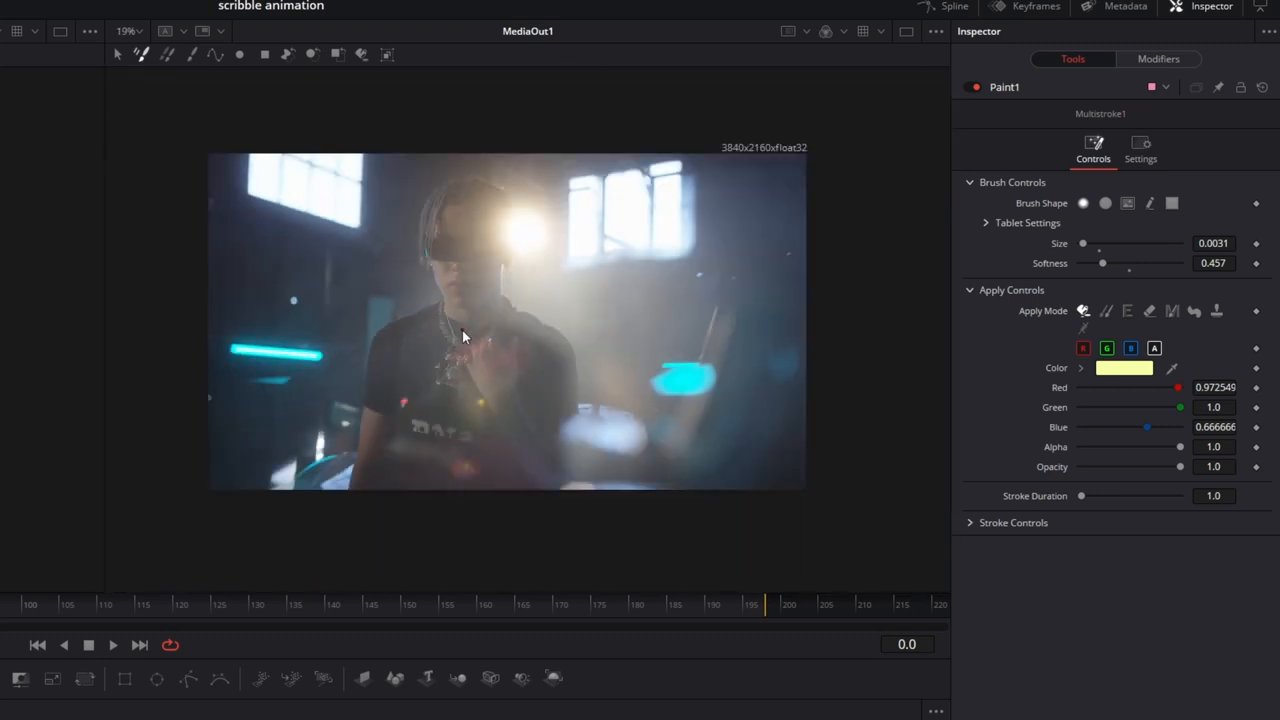
Zoom into the necklace and paint glowing yellow dots along the chain while stepping through frames.
scroll("up", 3)
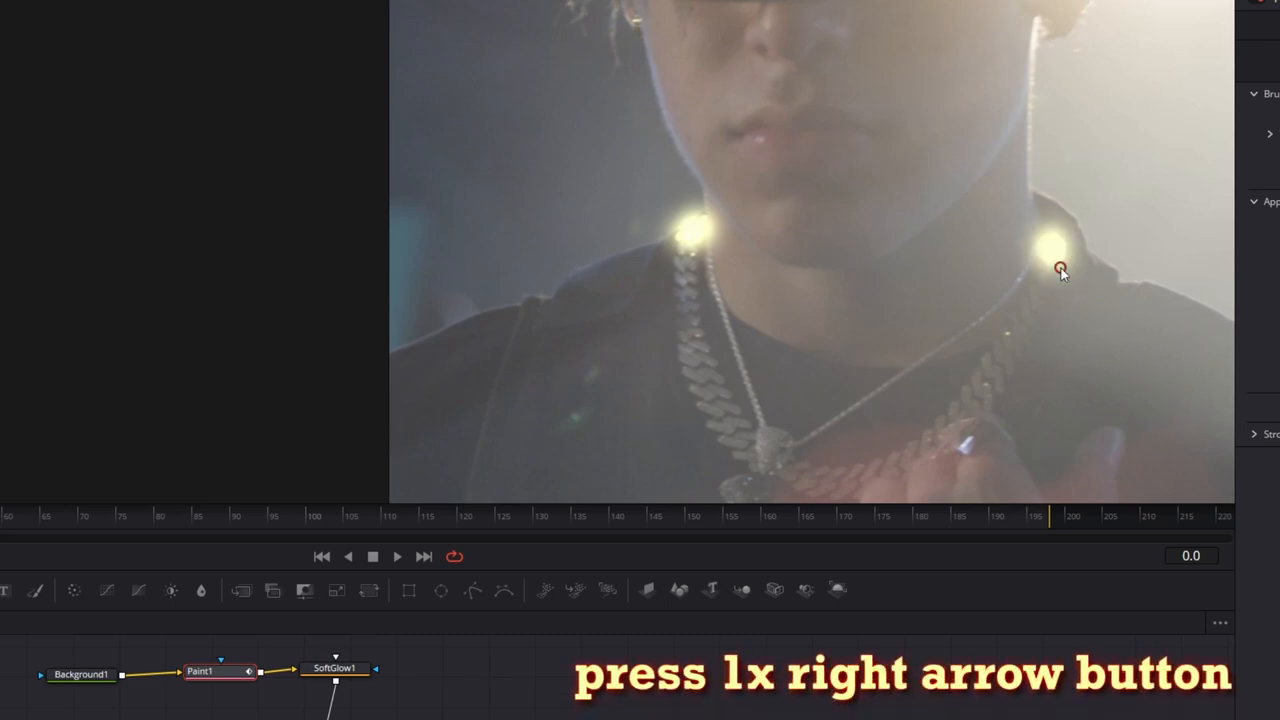
key("Right")
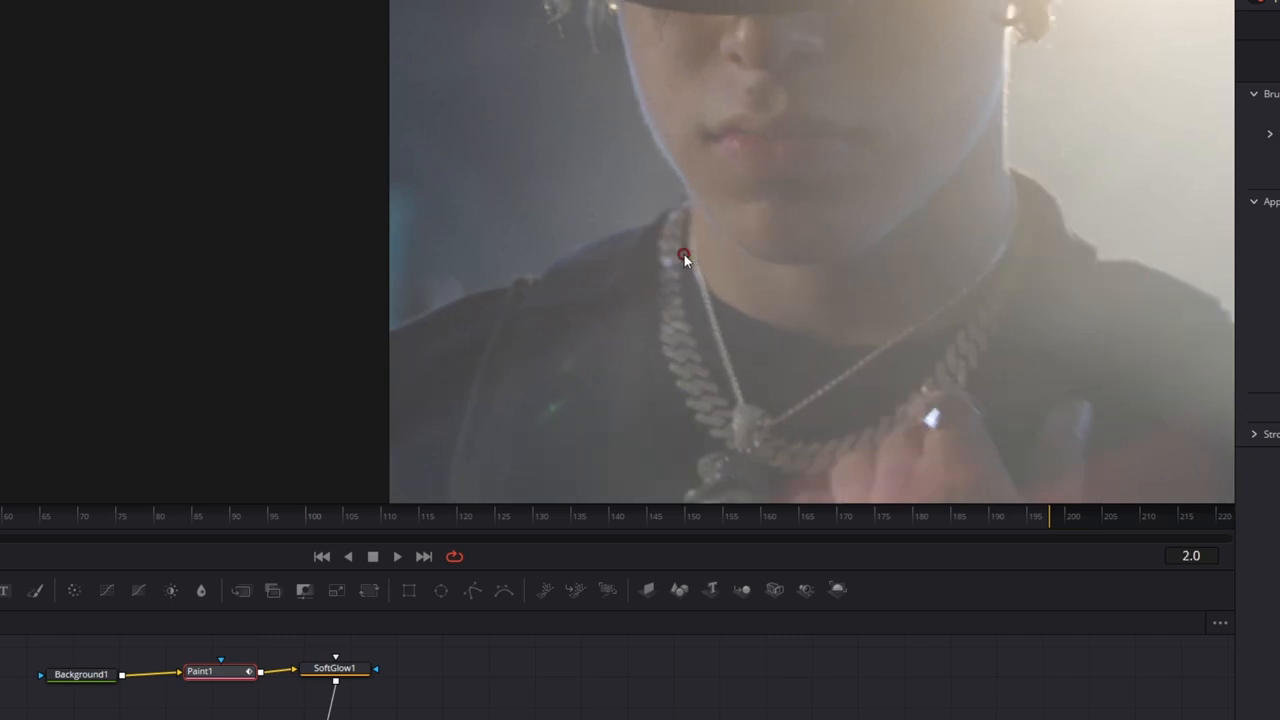
left_click(680, 250)
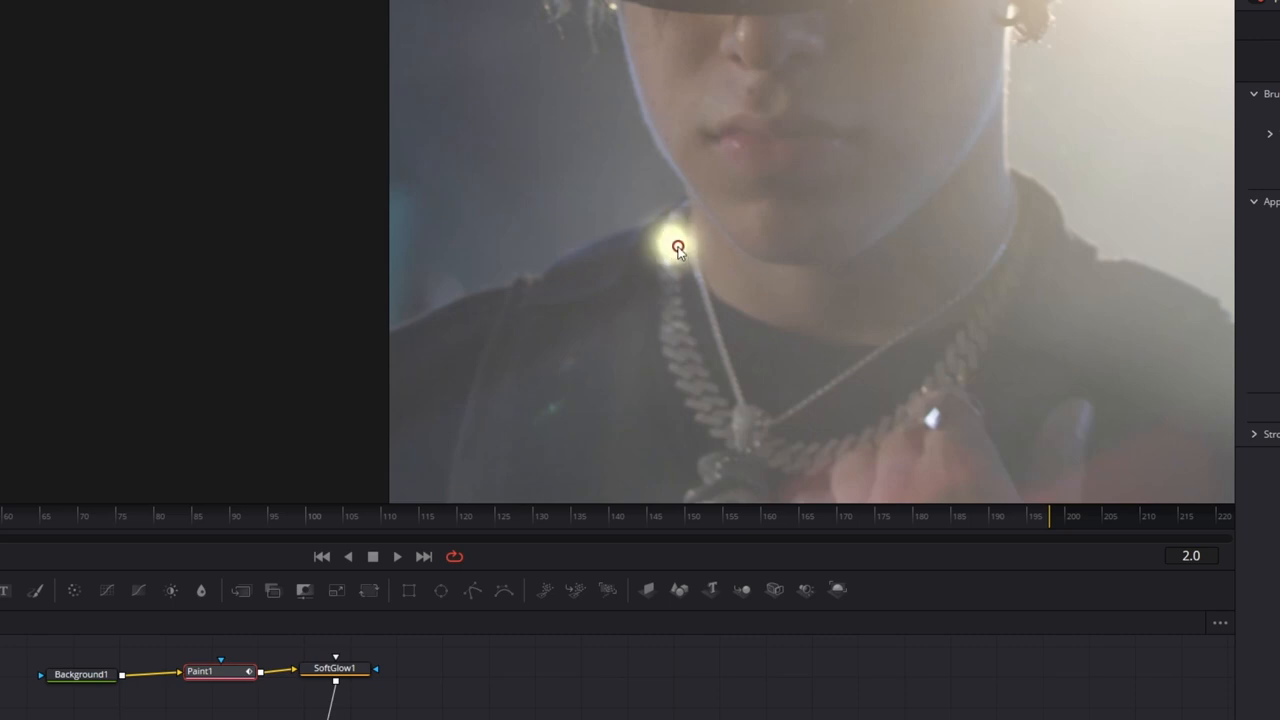
mouse_move(1016, 270)
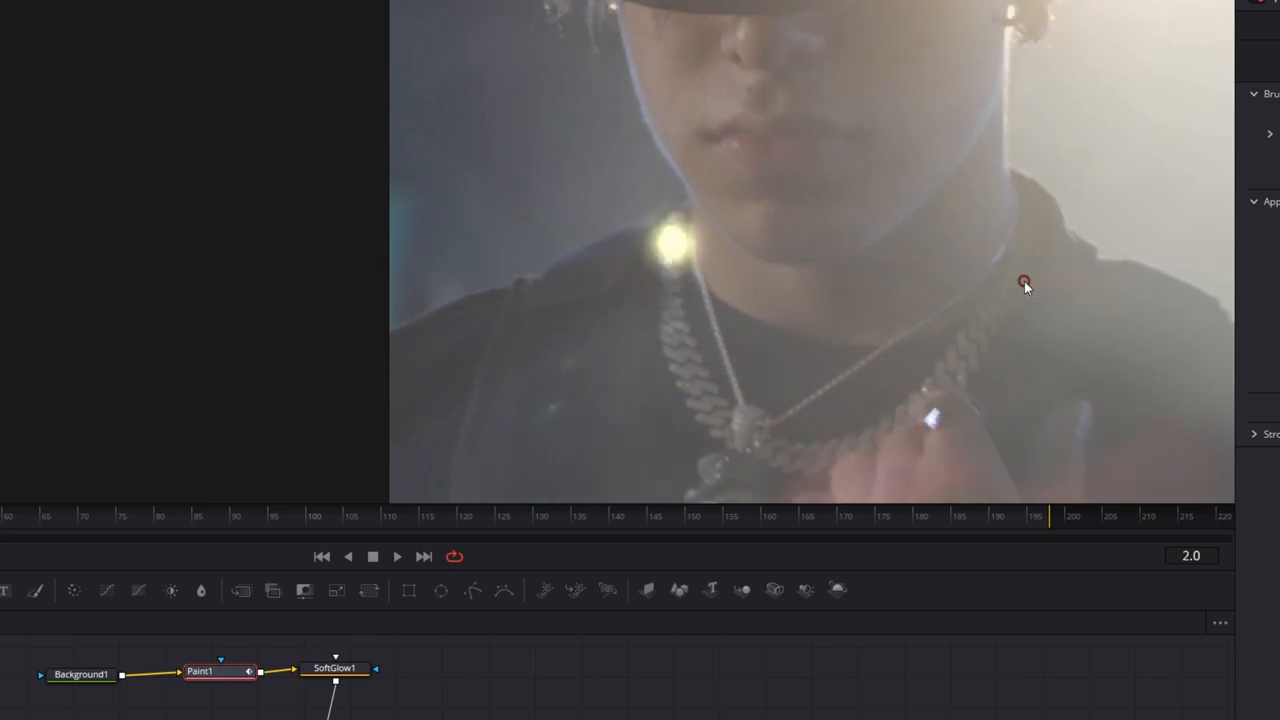
key("Left")
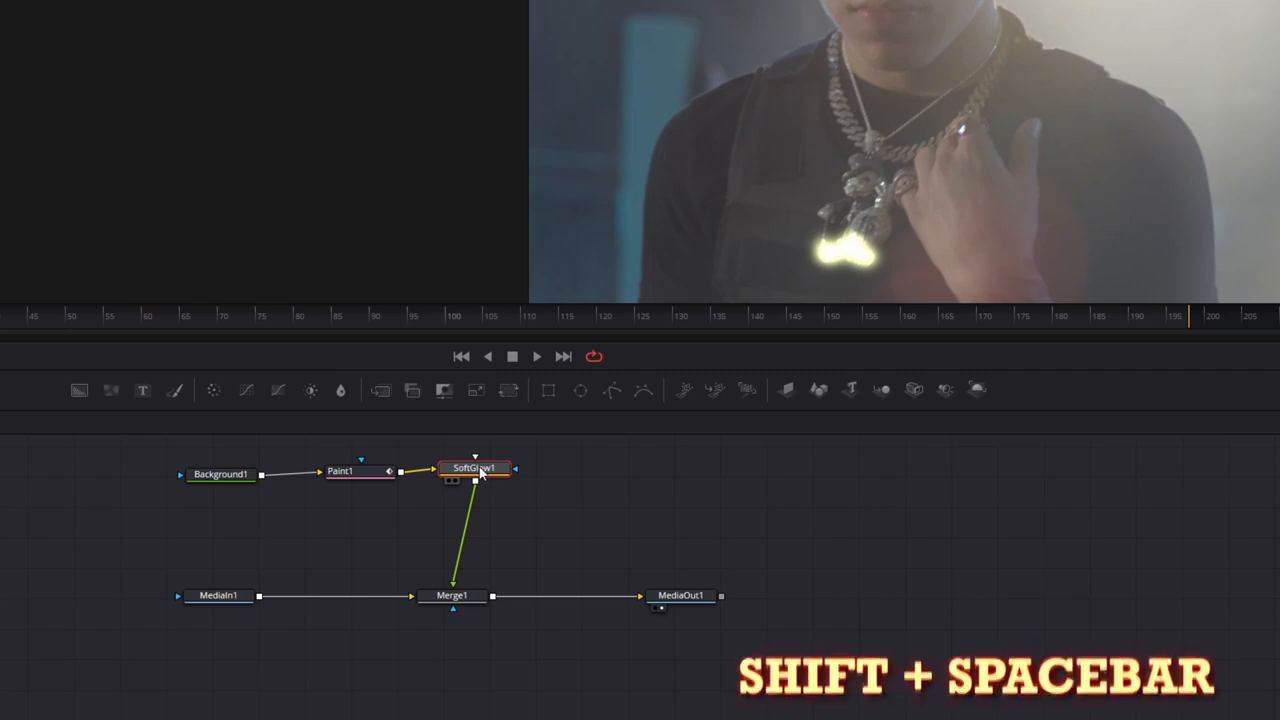
Add a Light Rays tool after SoftGlow1 and adjust its softness.
key("shift+space")
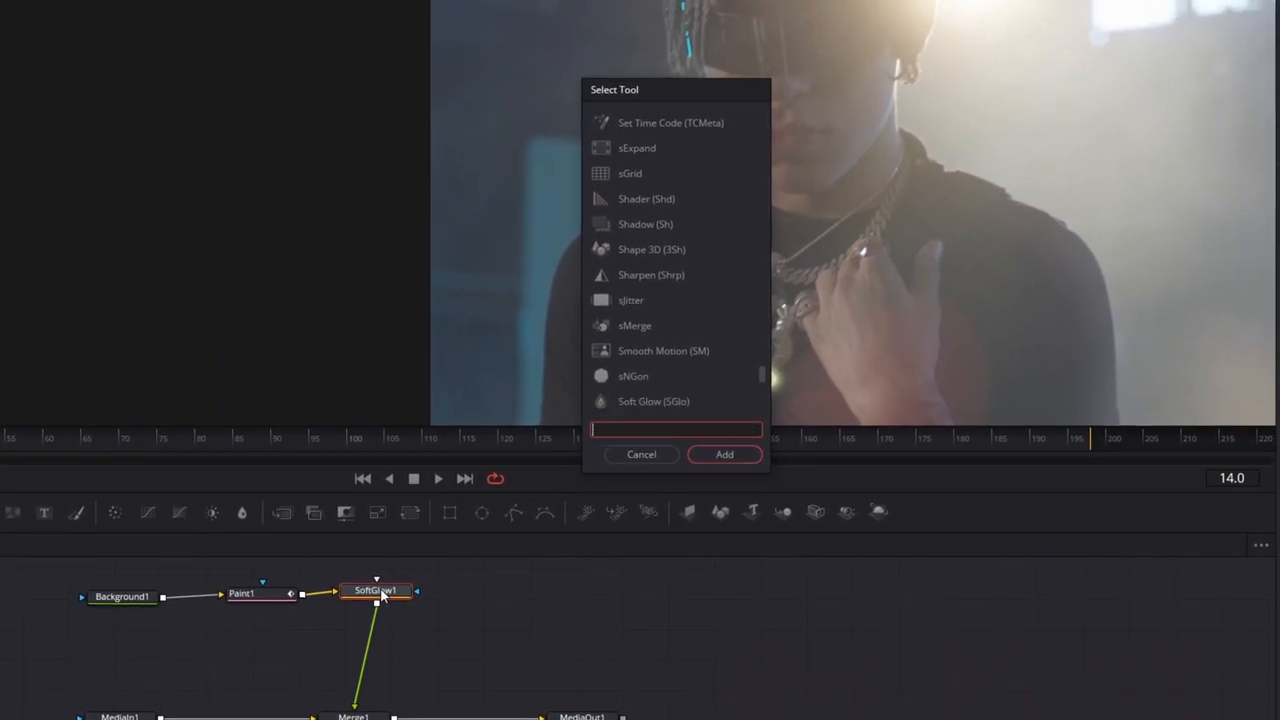
type("liught")
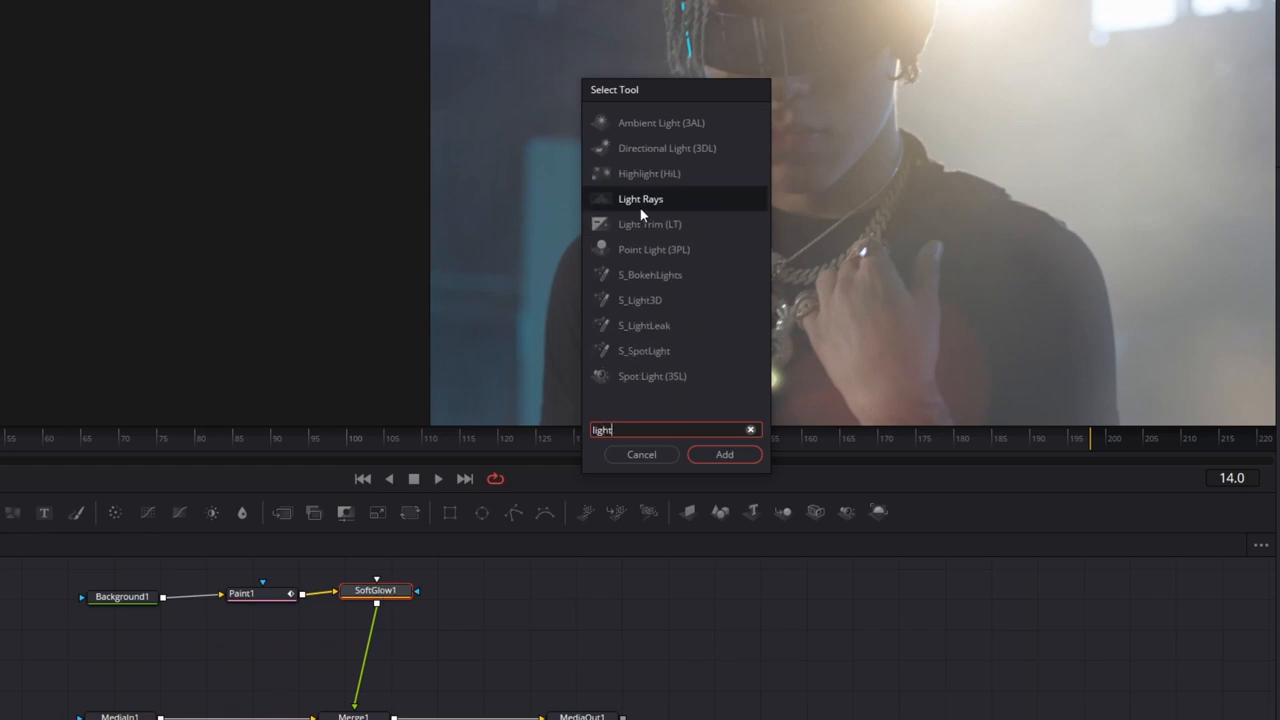
left_click(724, 454)
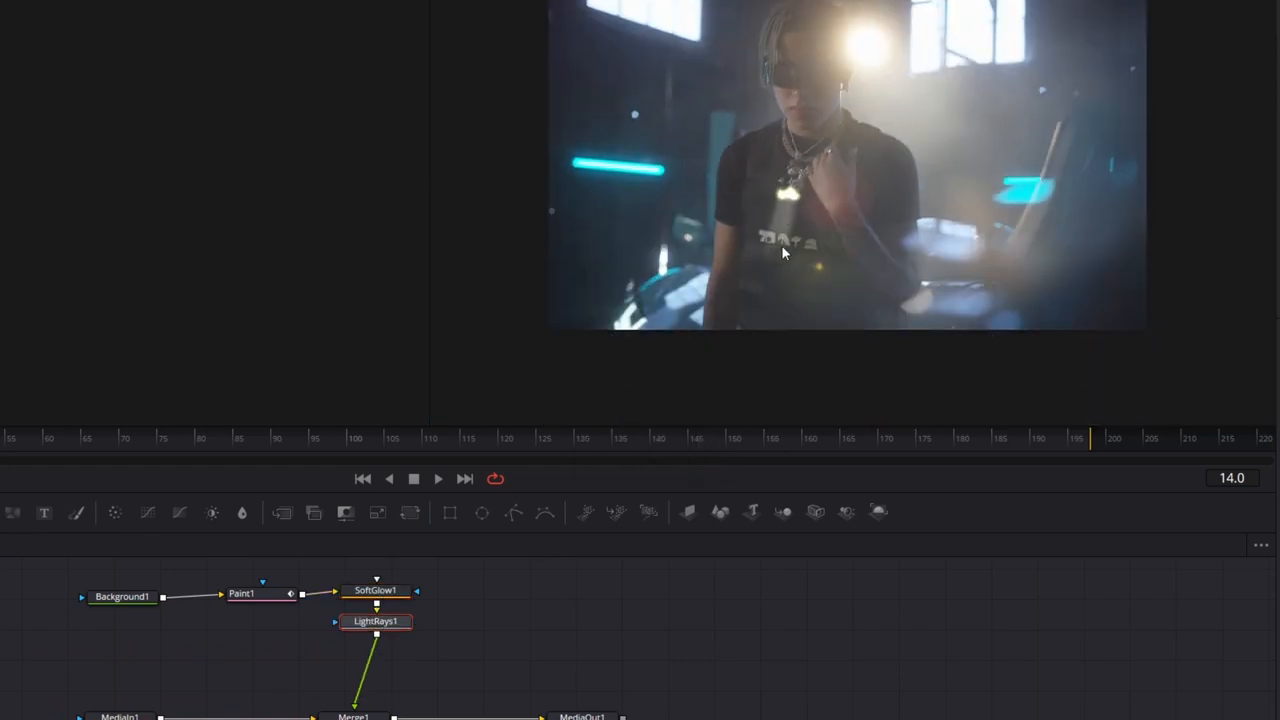
double_click(376, 620)
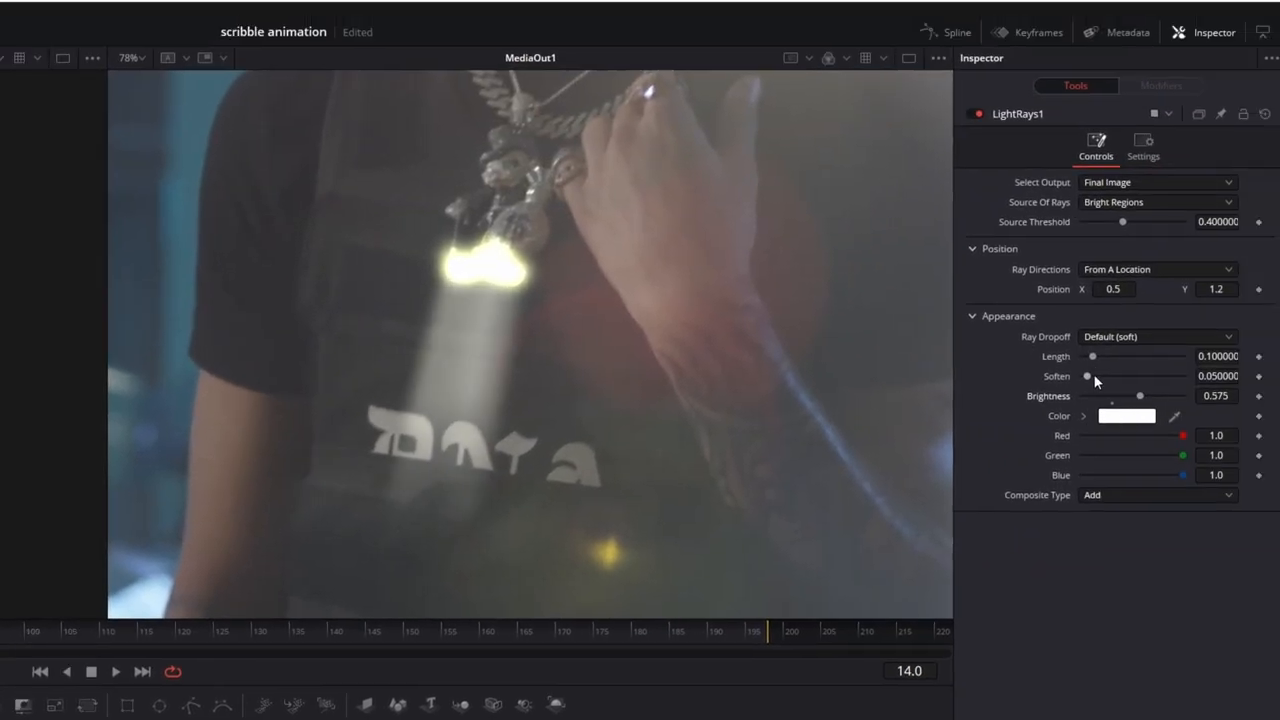
left_click_drag(1088, 376, 1092, 376)
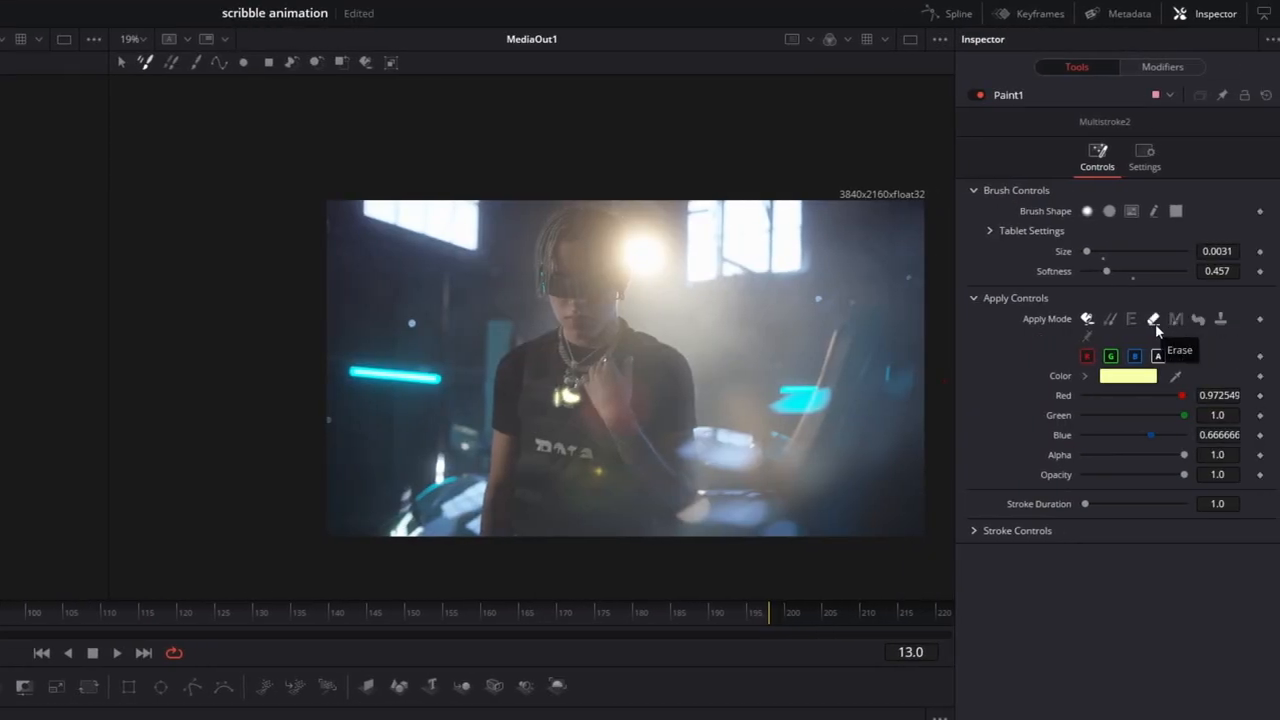
Switch Paint1's apply mode to Erase.
left_click(1152, 318)
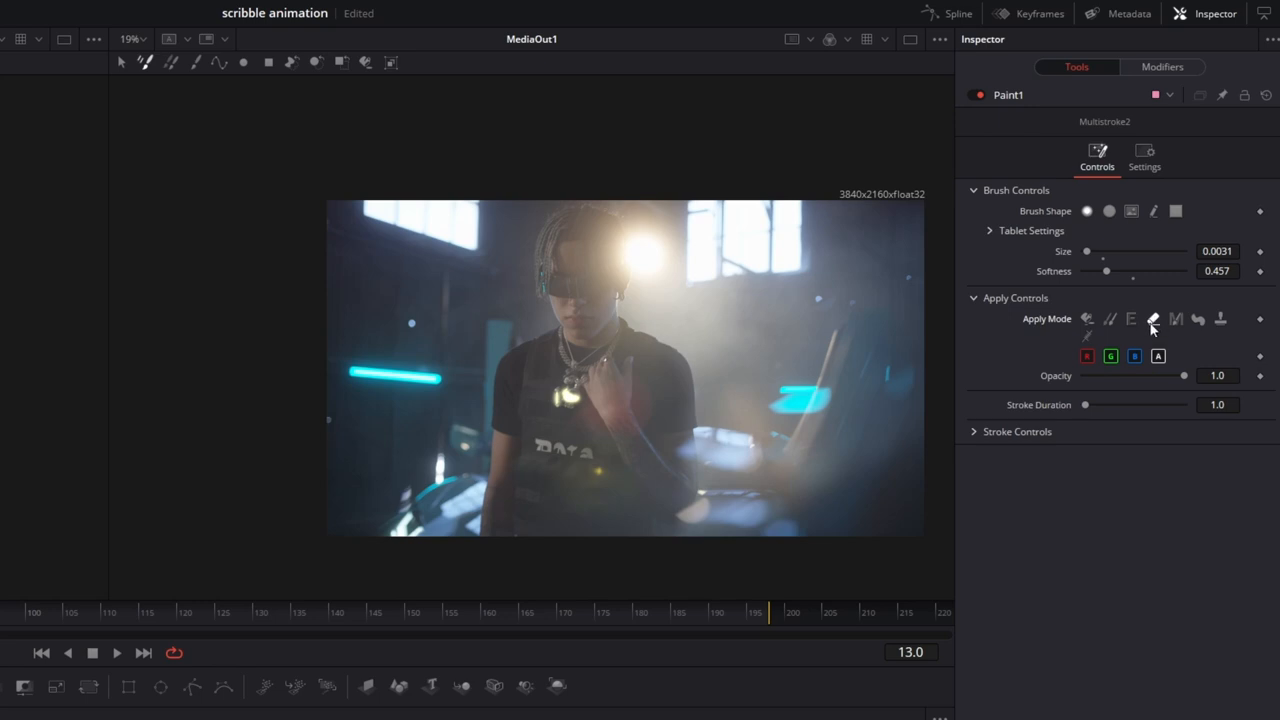